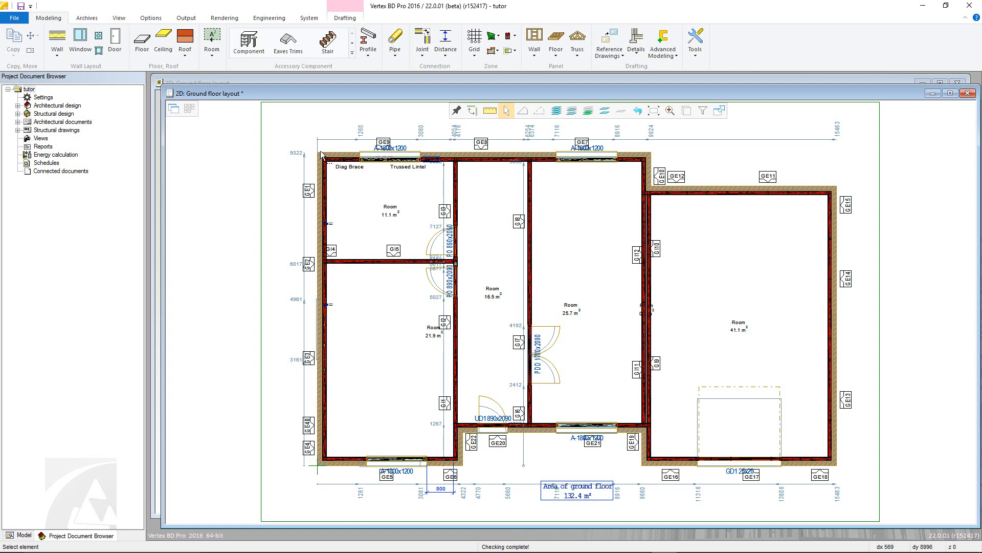
Create a new drawing sheet document named 'xs' from the Output tools.
left_click(185, 17)
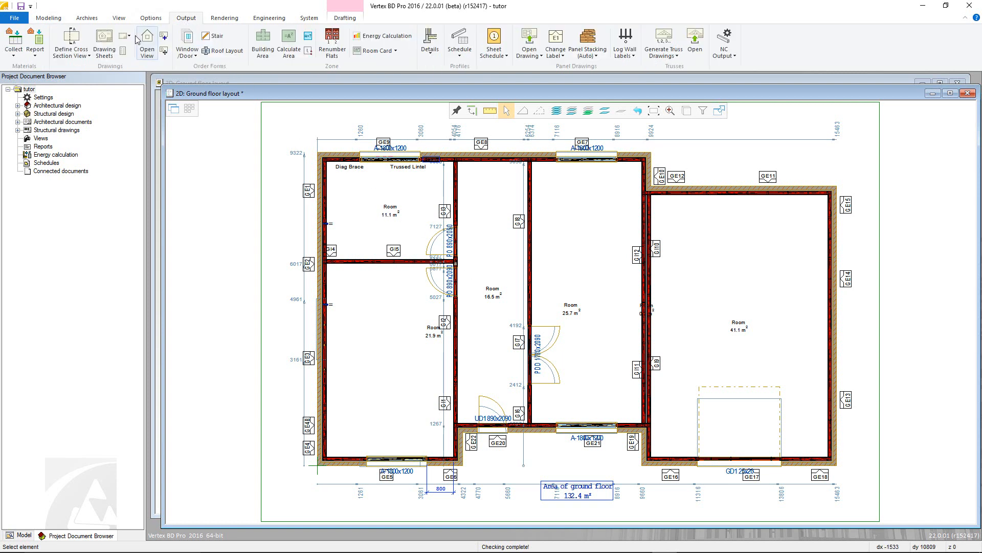
left_click(104, 43)
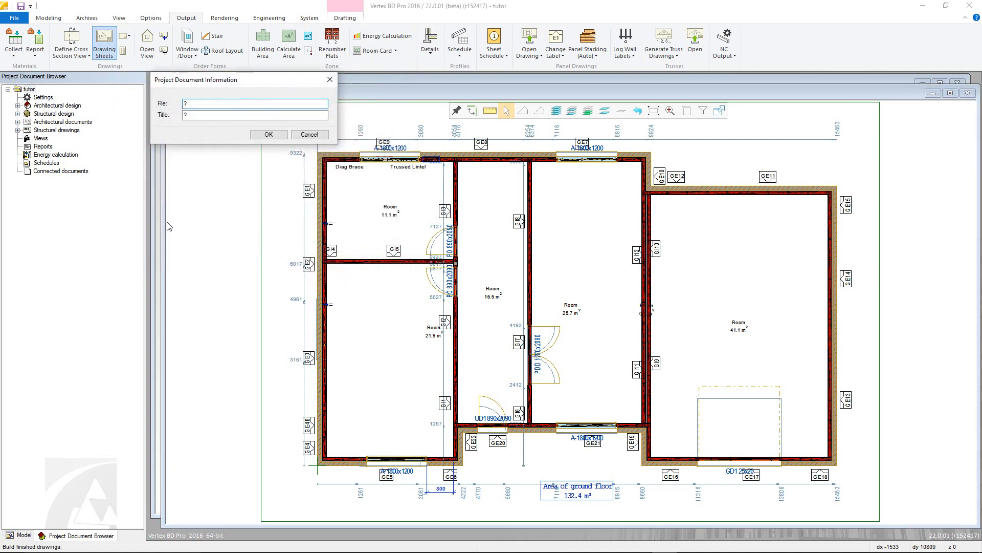
type("xs")
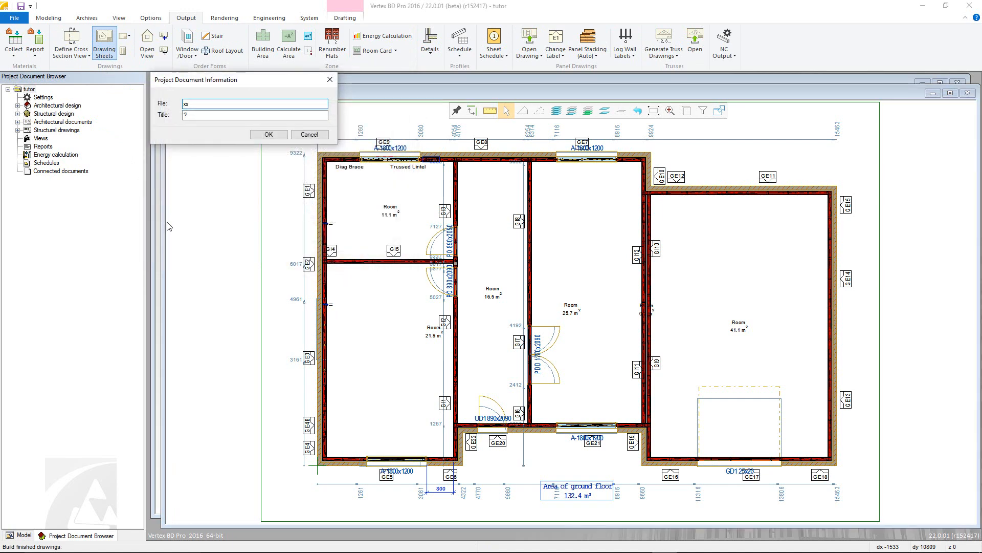
left_click(254, 115)
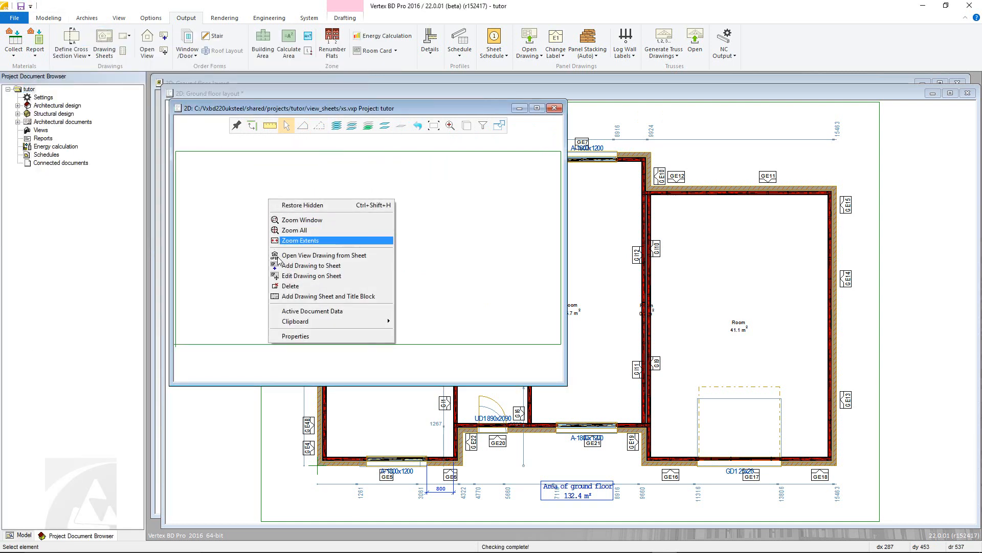
Add a fixed frame to the xs sheet using the A1L.vxp title block.
left_click(328, 296)
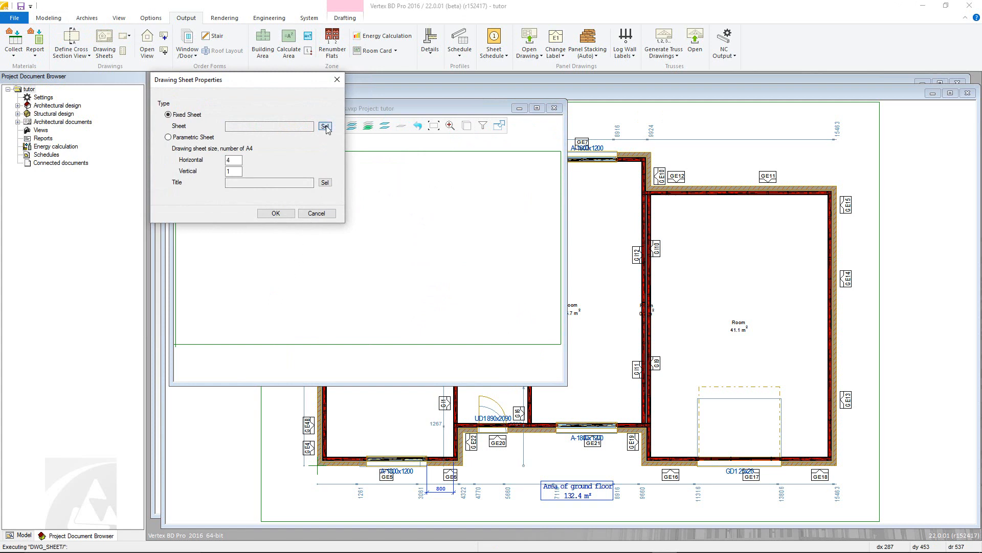
left_click(325, 126)
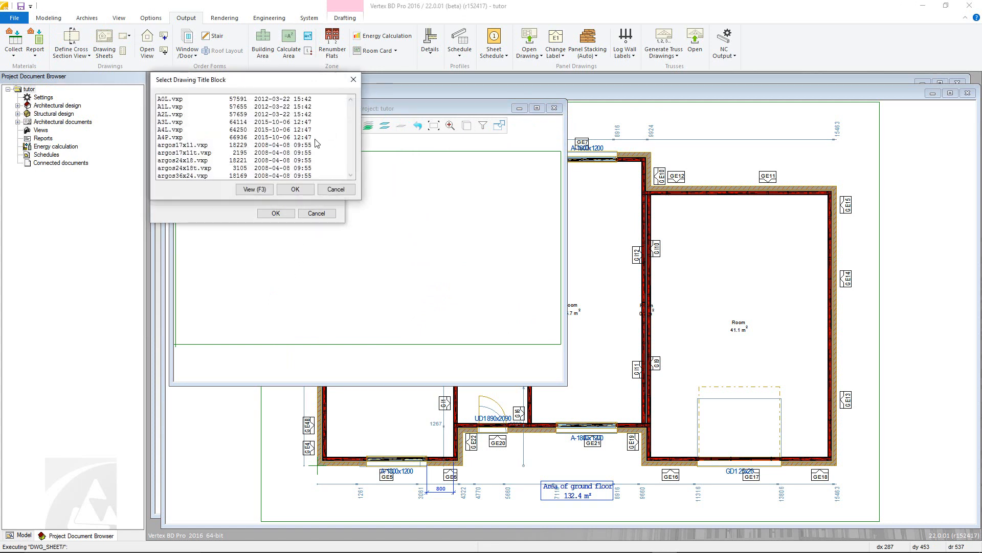
mouse_move(310, 176)
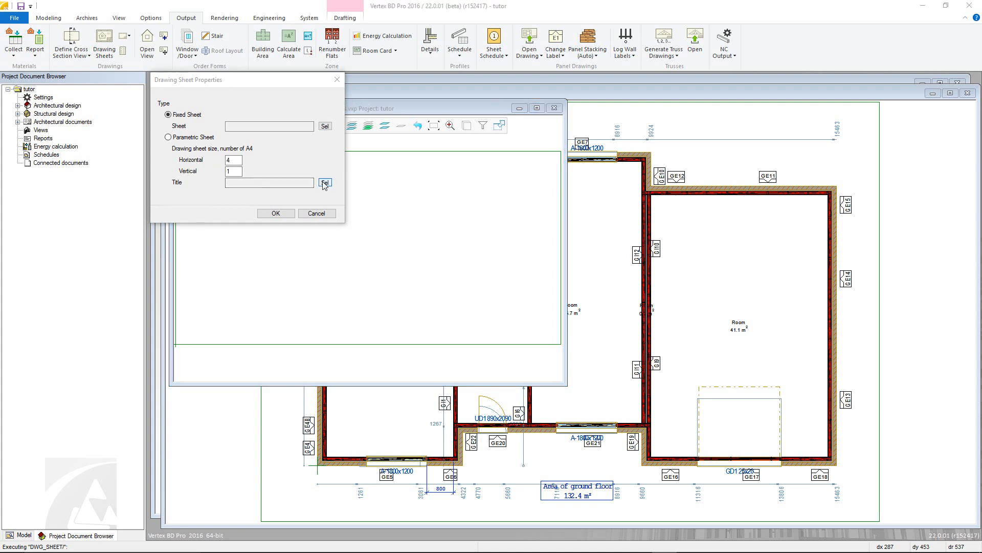
left_click(325, 182)
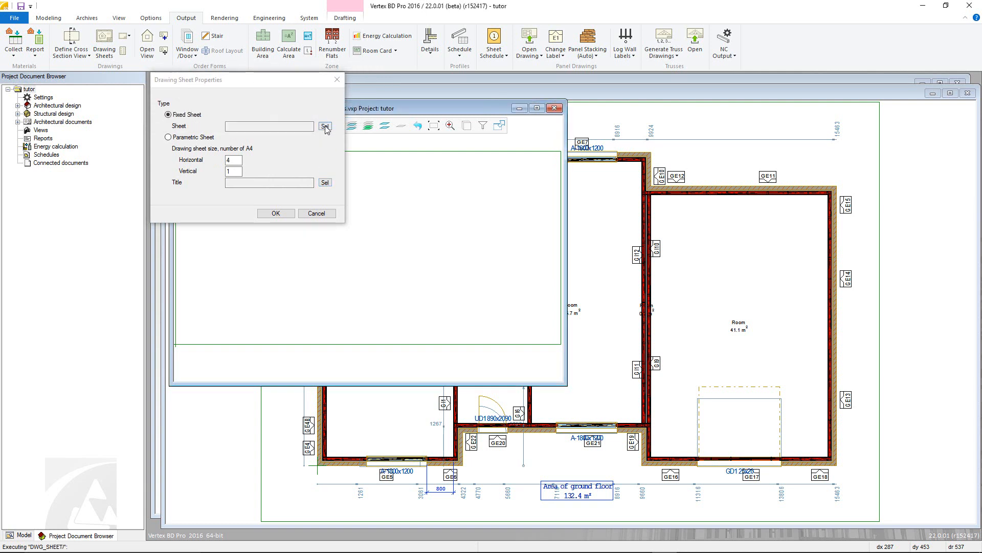
left_click(324, 126)
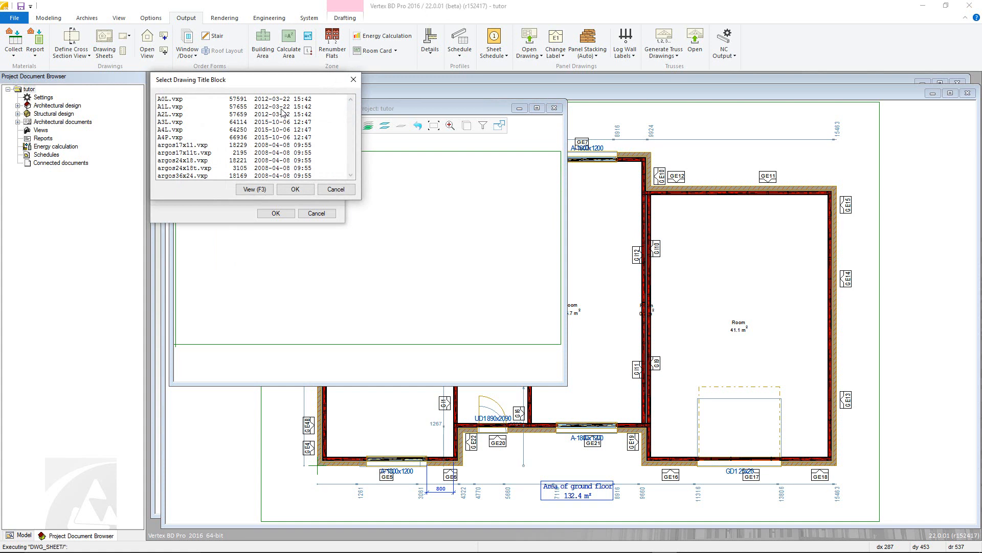
left_click(295, 190)
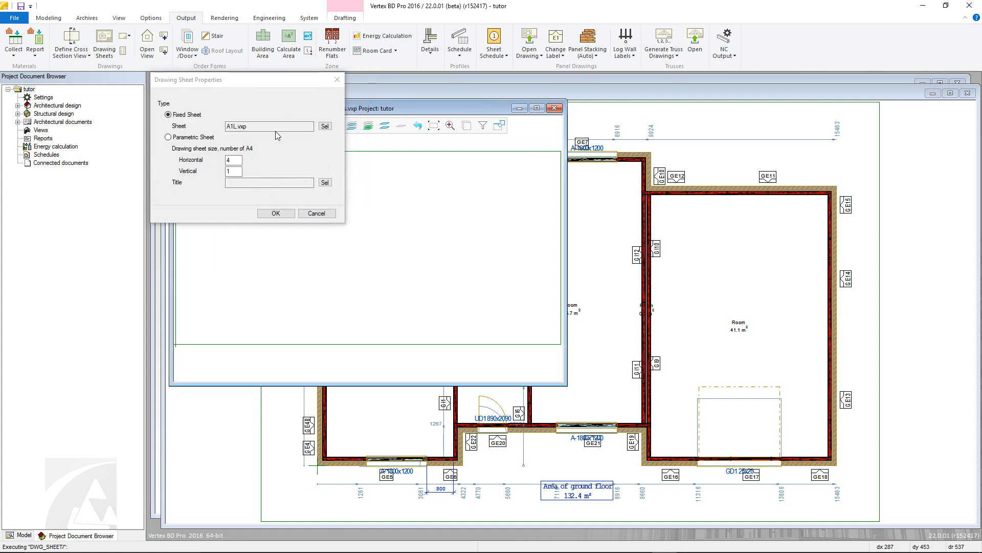
left_click(276, 213)
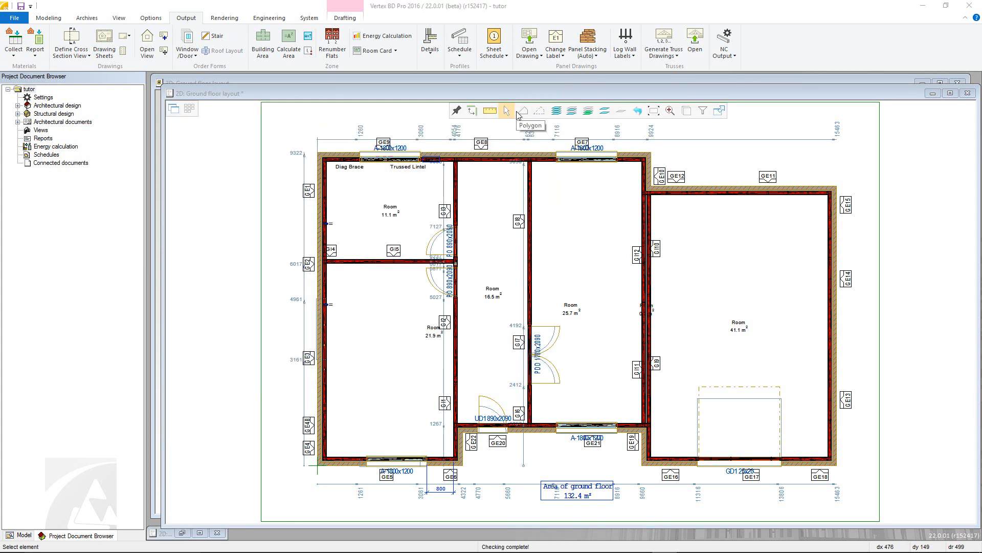
mouse_move(122, 62)
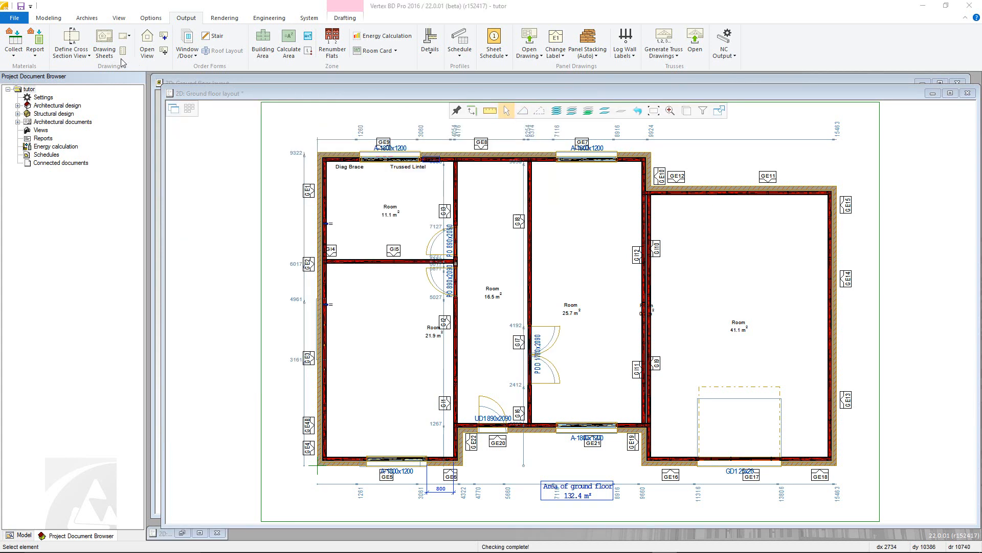
mouse_move(71, 43)
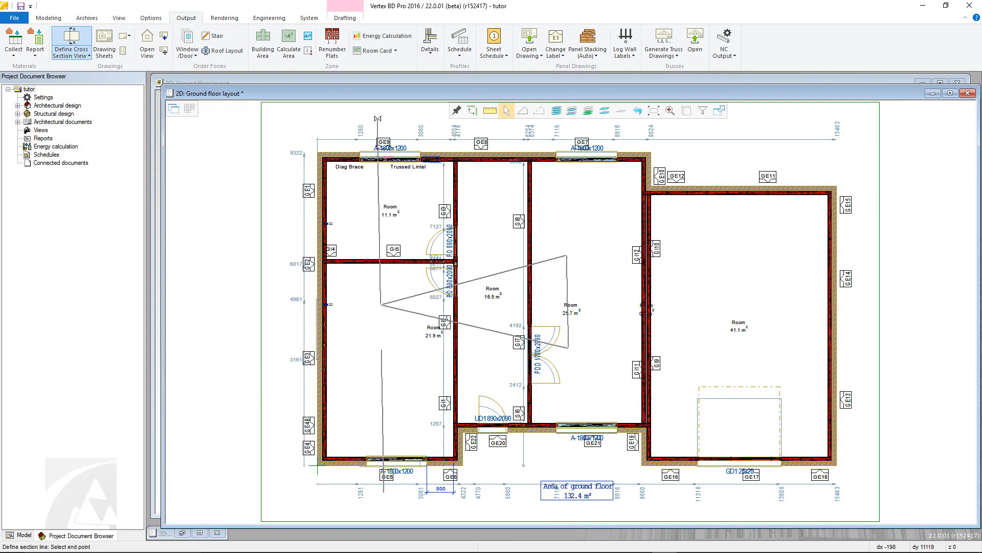
Draw section line 'Section A-A' with frame.vxm, its viewing direction and unlimited depth.
right_click(384, 143)
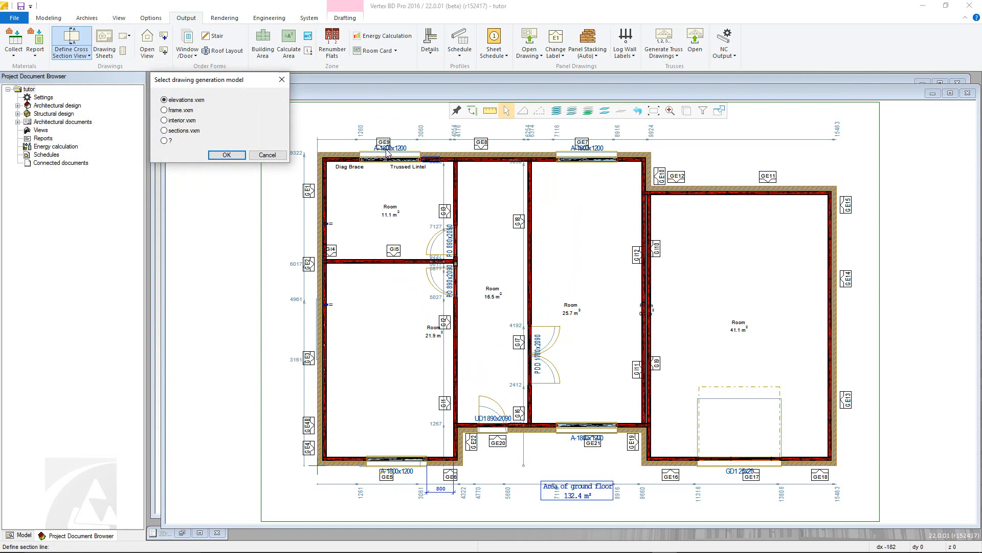
mouse_move(188, 120)
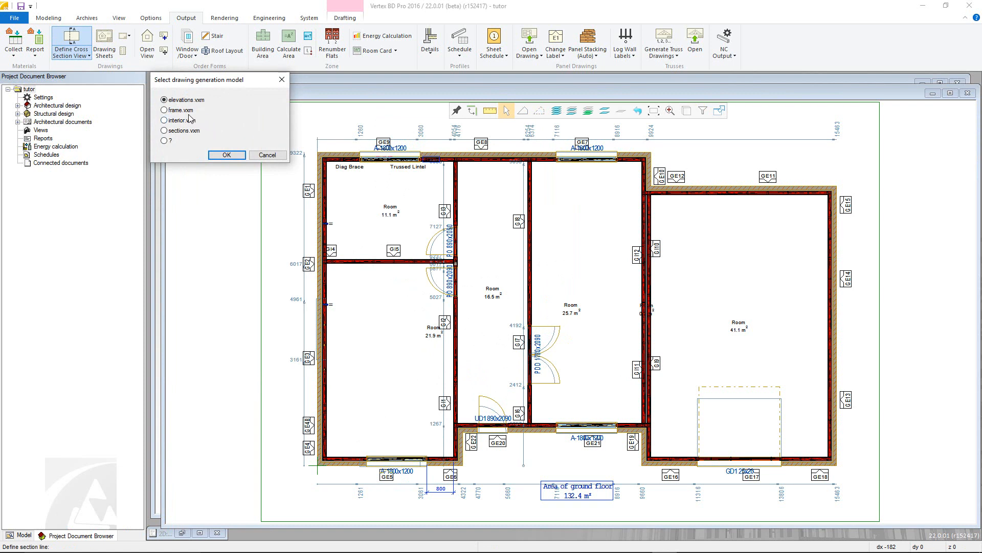
left_click(164, 110)
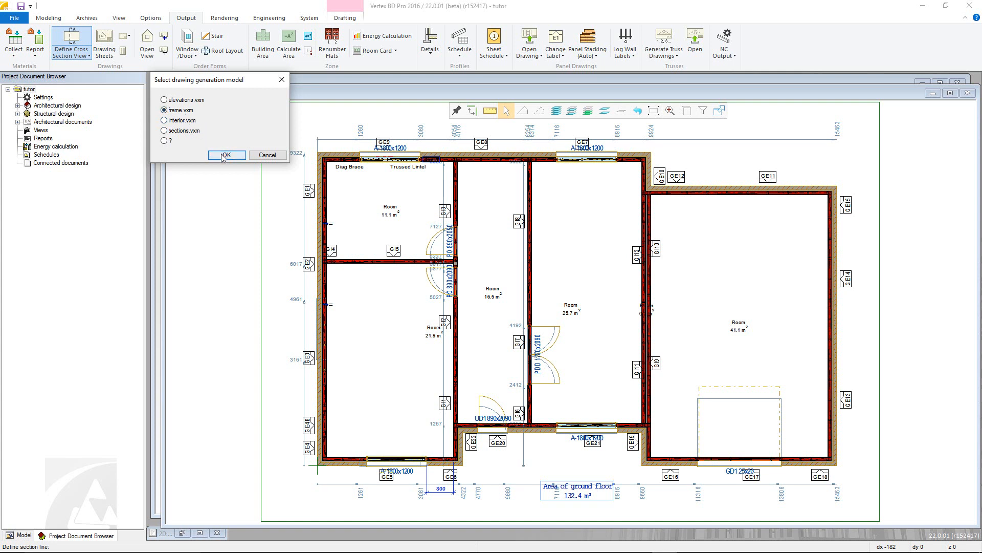
left_click(226, 155)
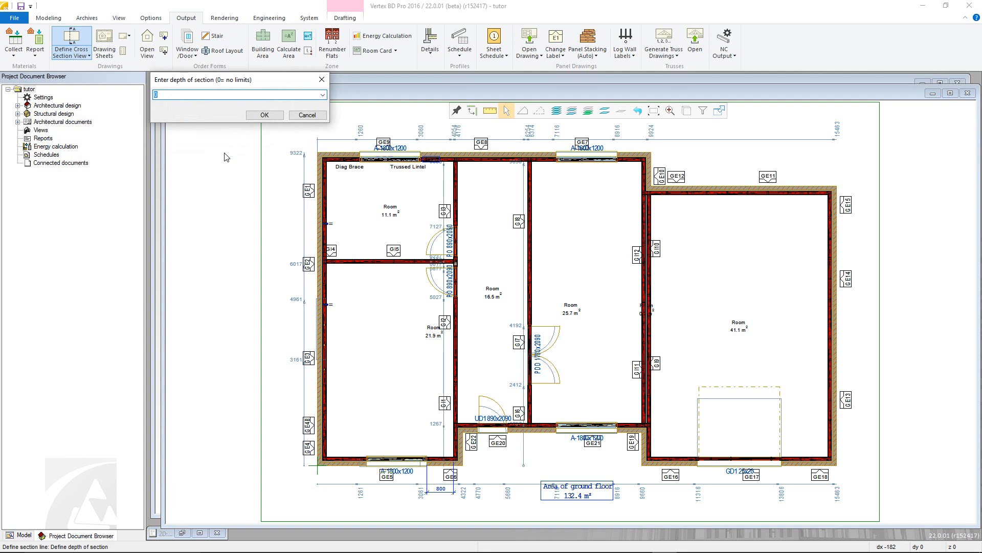
mouse_move(241, 143)
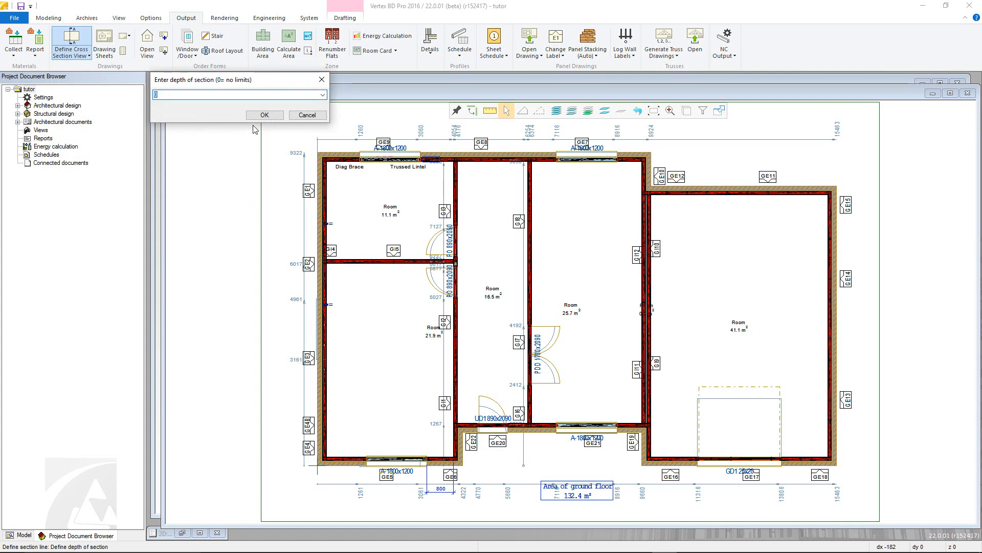
left_click(264, 115)
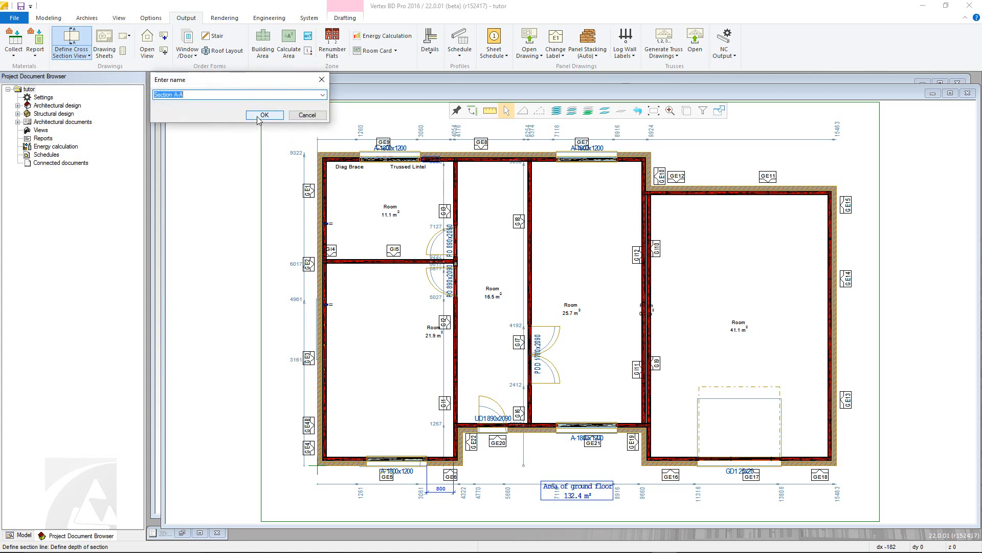
left_click(264, 115)
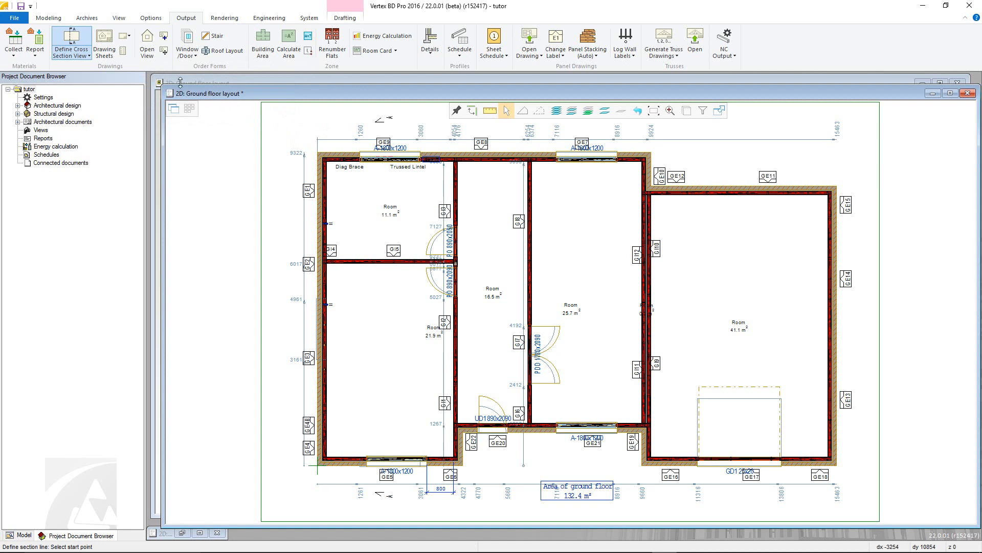
Build the frame.vxm drawing generation model to produce structural drawings.
left_click(128, 35)
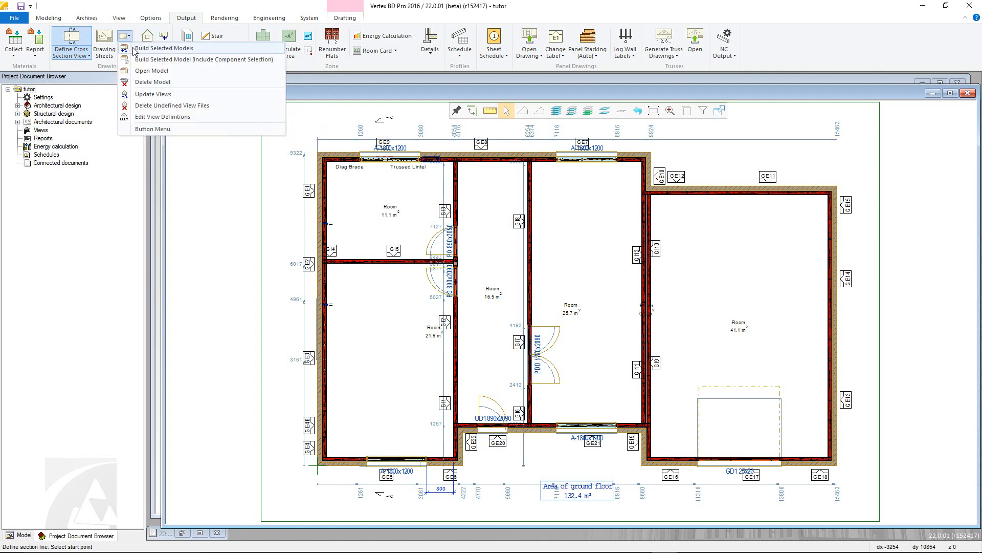
left_click(163, 48)
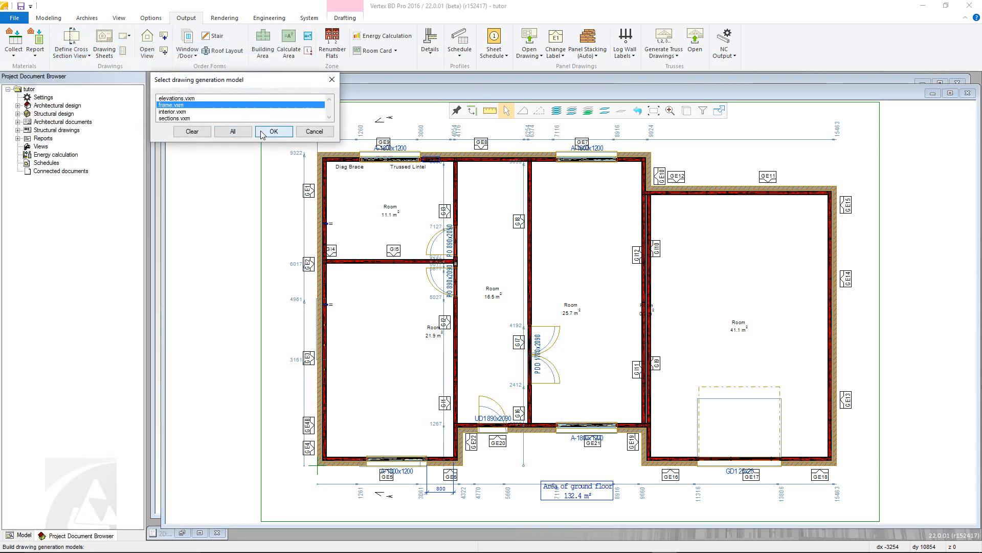
left_click(273, 131)
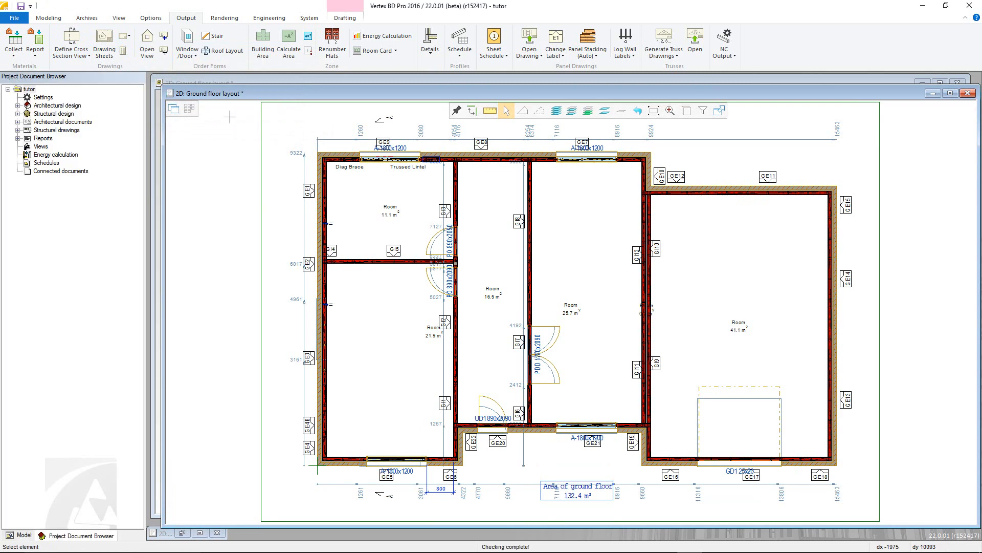
left_click(121, 35)
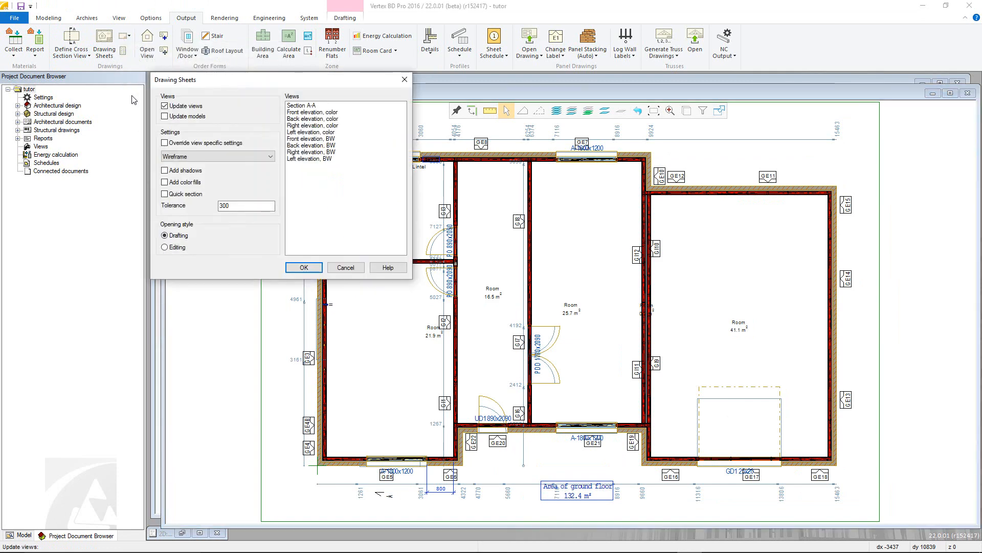
Run the drawing sheet update for Section A-A, including model updates.
left_click(164, 117)
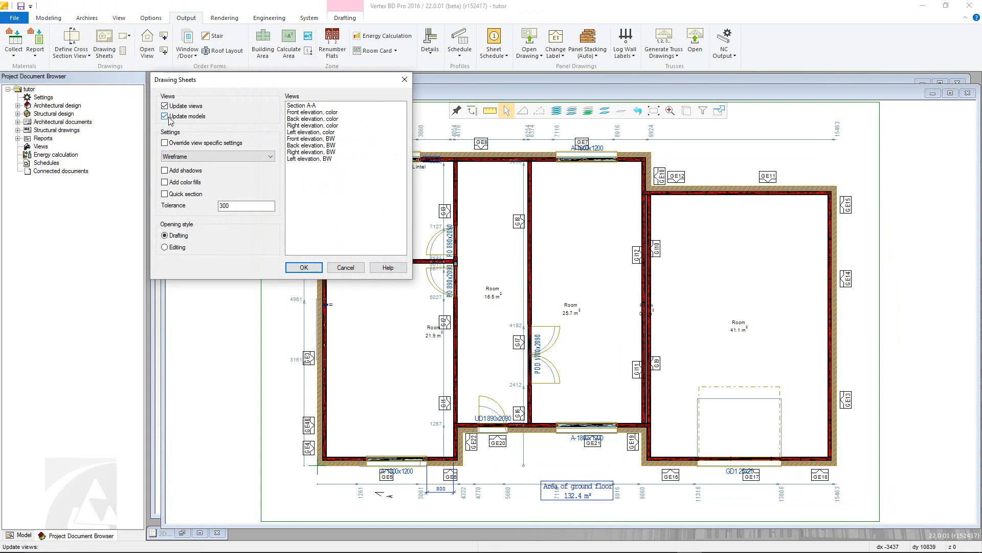
left_click(300, 105)
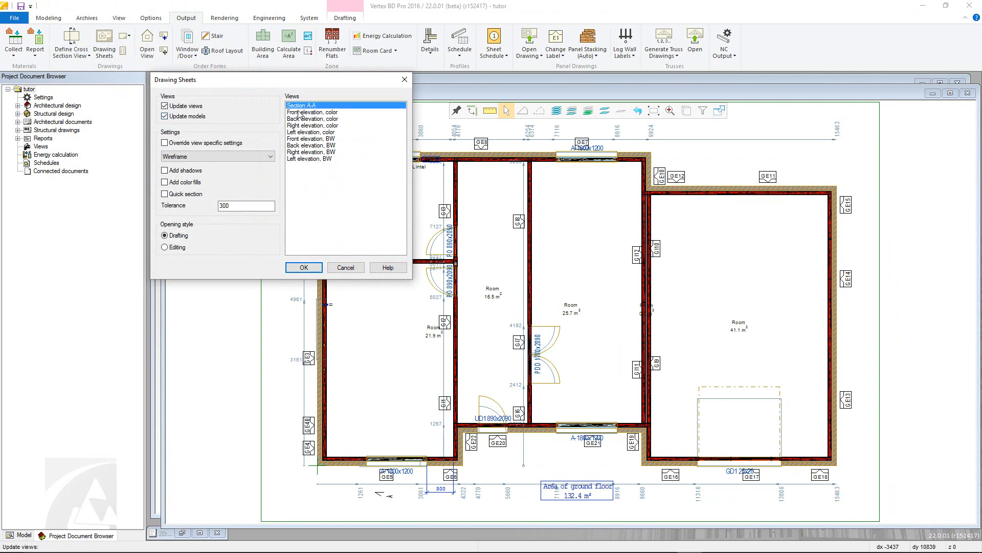
left_click(304, 267)
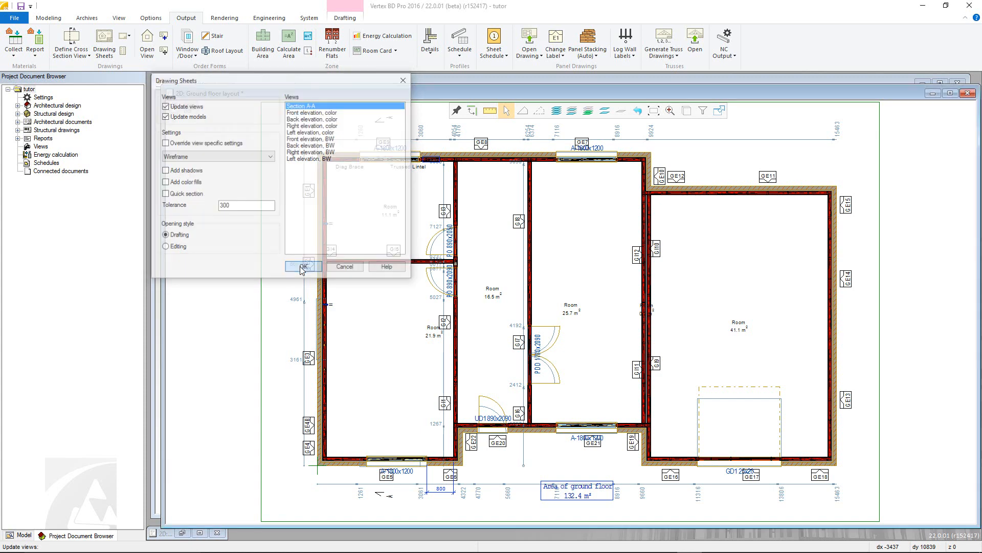
left_click(303, 266)
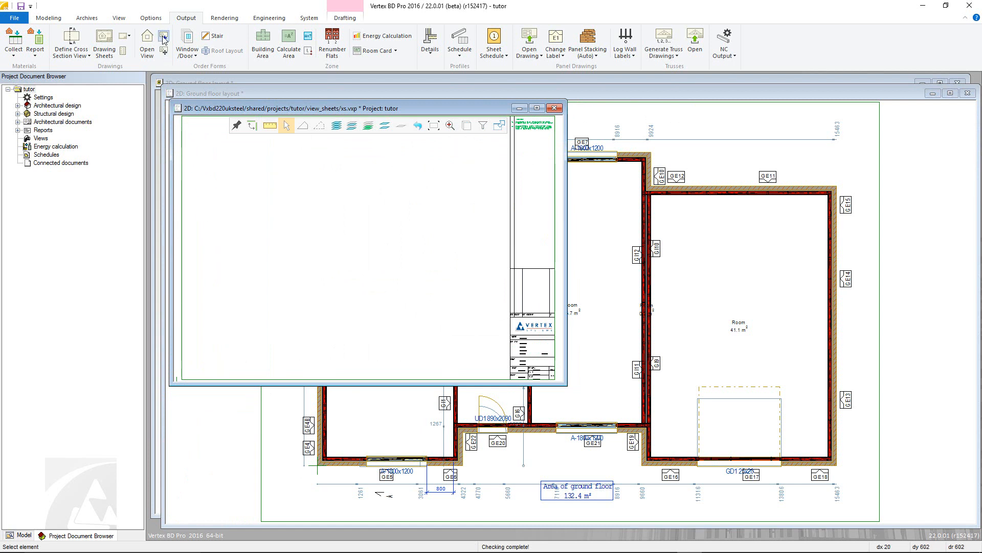
Place the Section A-A view on the xs sheet beside the title block.
left_click(164, 36)
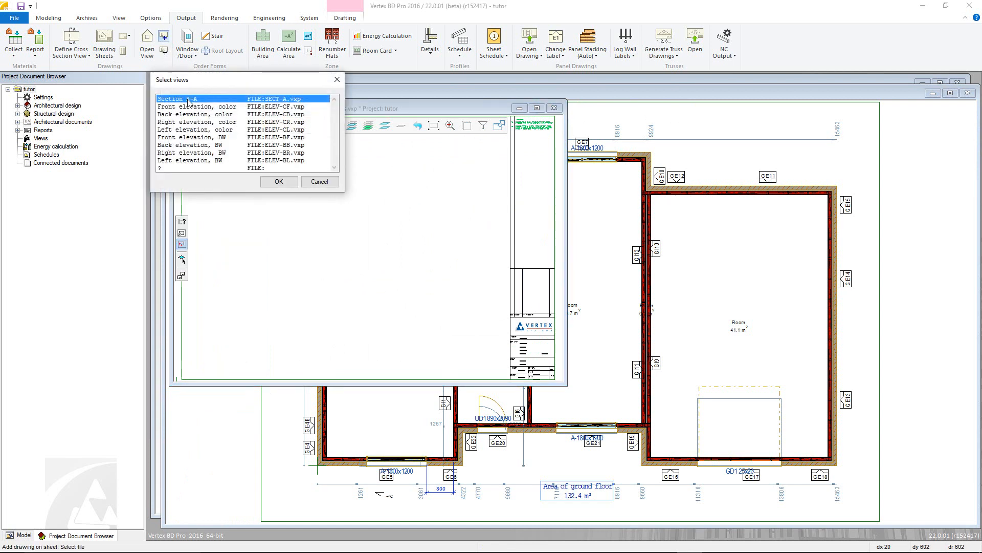
left_click(279, 181)
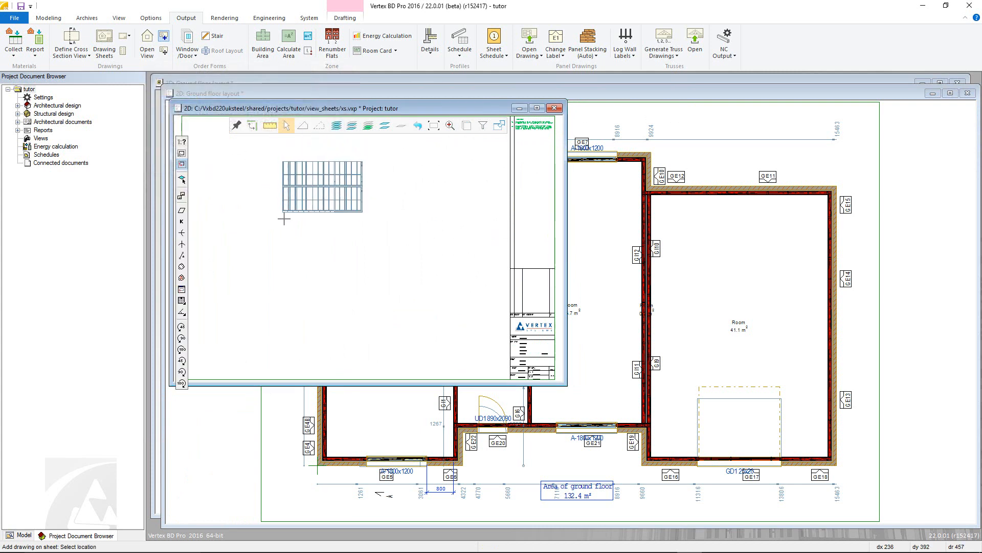
left_click_drag(323, 188, 244, 317)
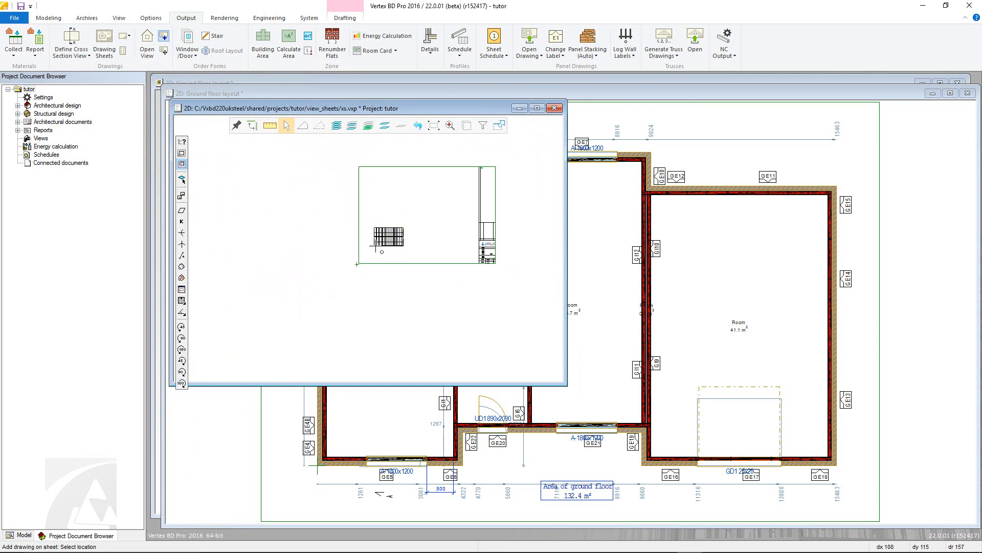
right_click(372, 257)
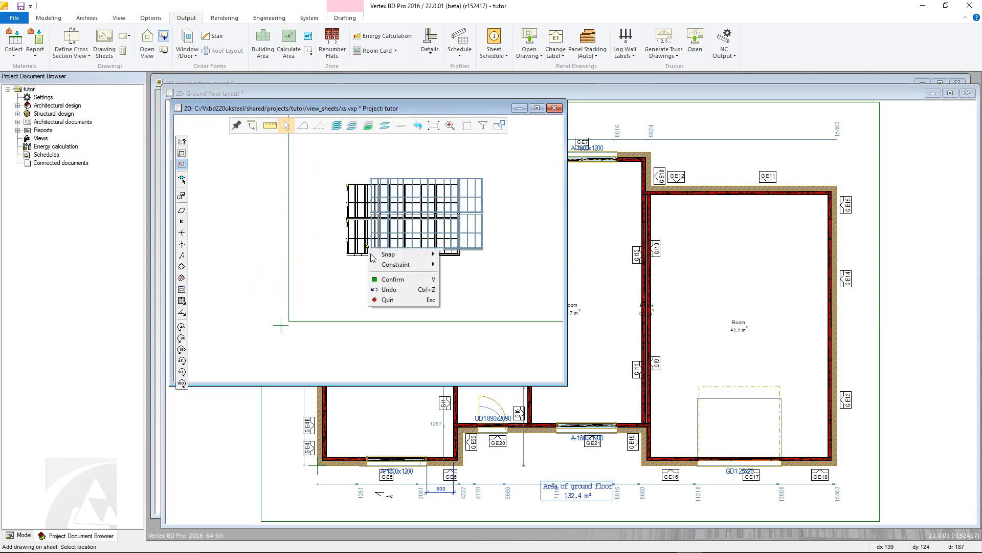